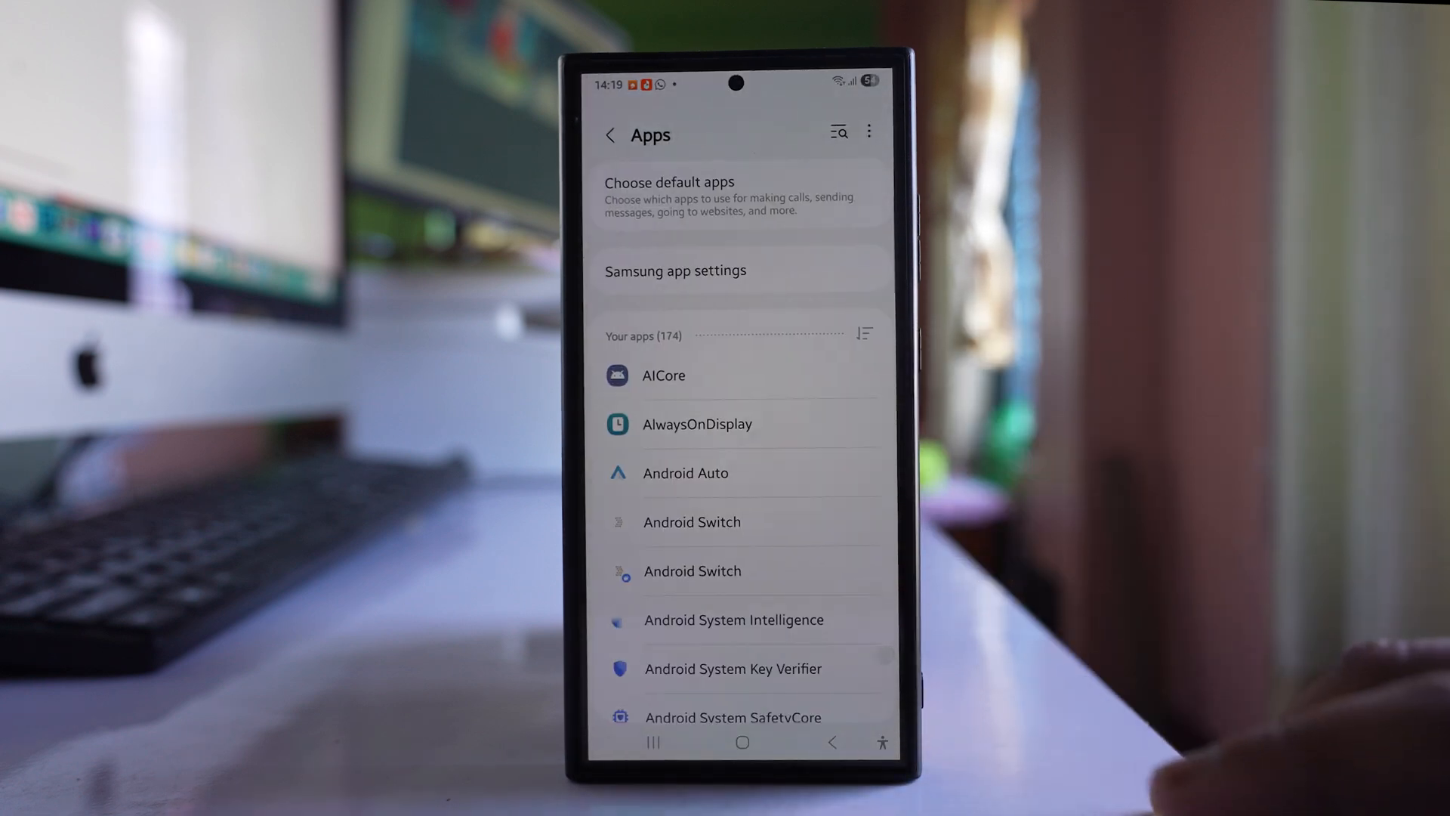
Step: Reach Facebook's App info in Settings > Apps and go into its Notifications page
scroll(down, 3)
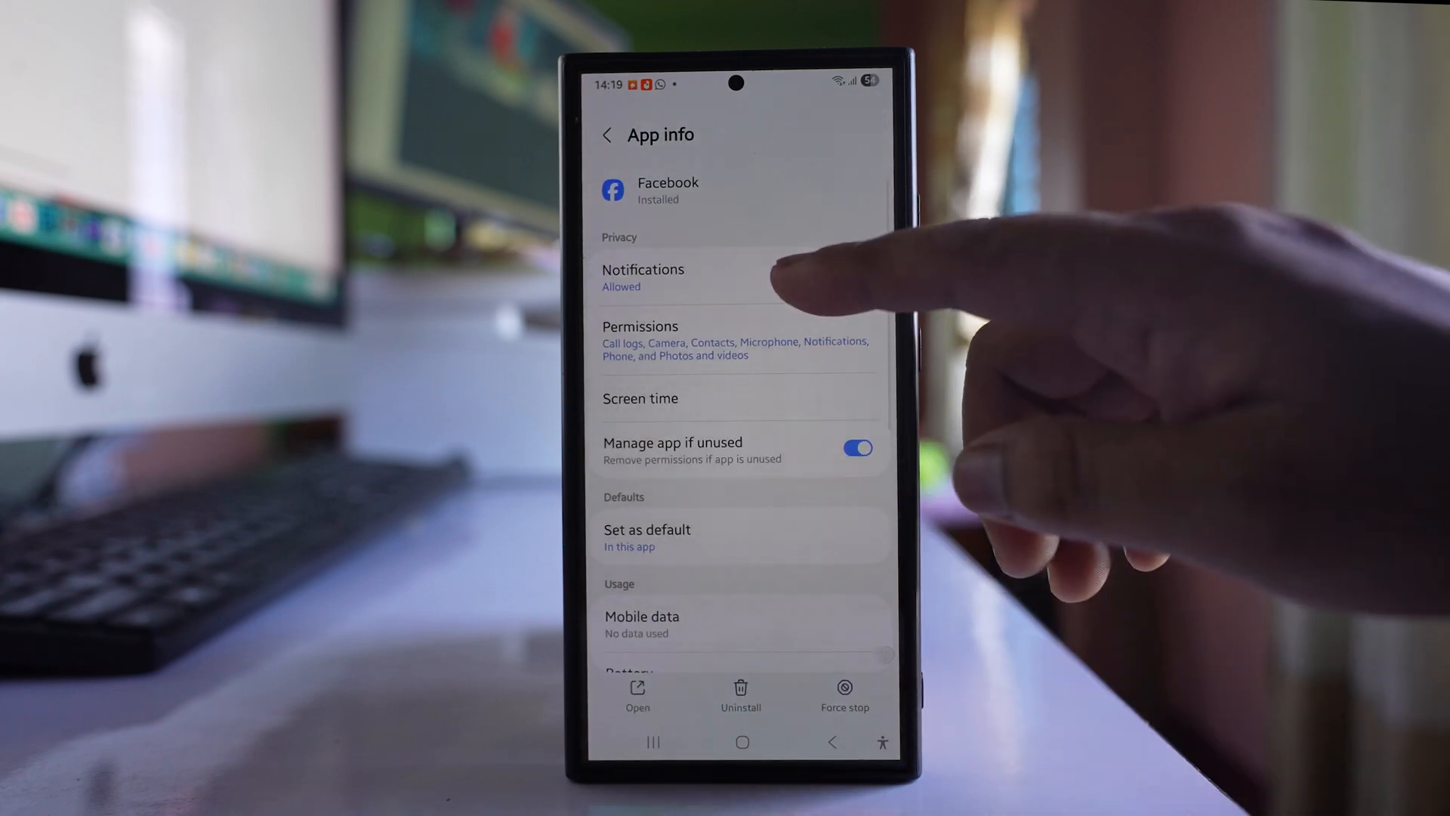
click(644, 278)
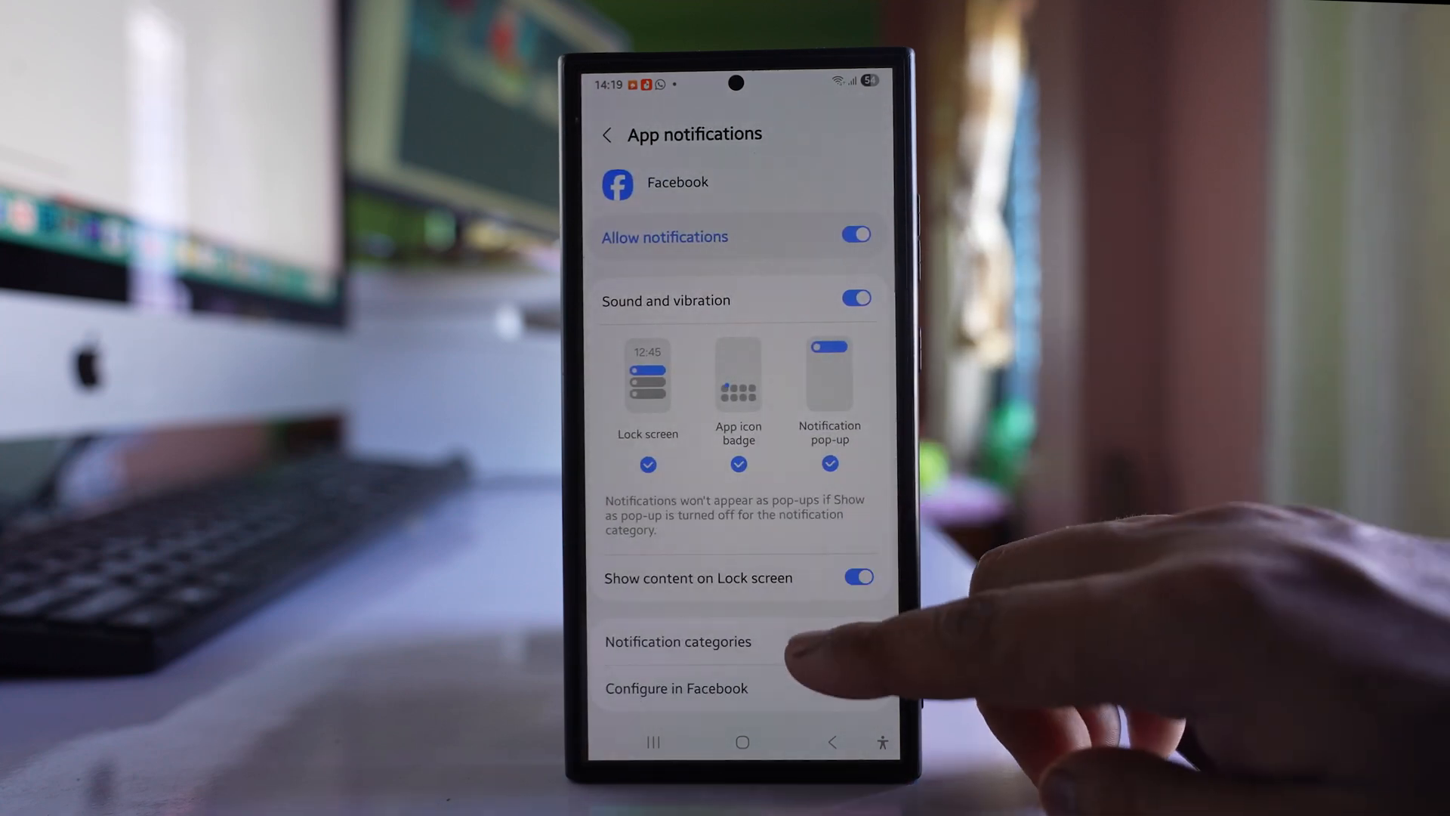
Step: Turn on Allow notifications and every Facebook notification category, reviewing the full list
click(677, 641)
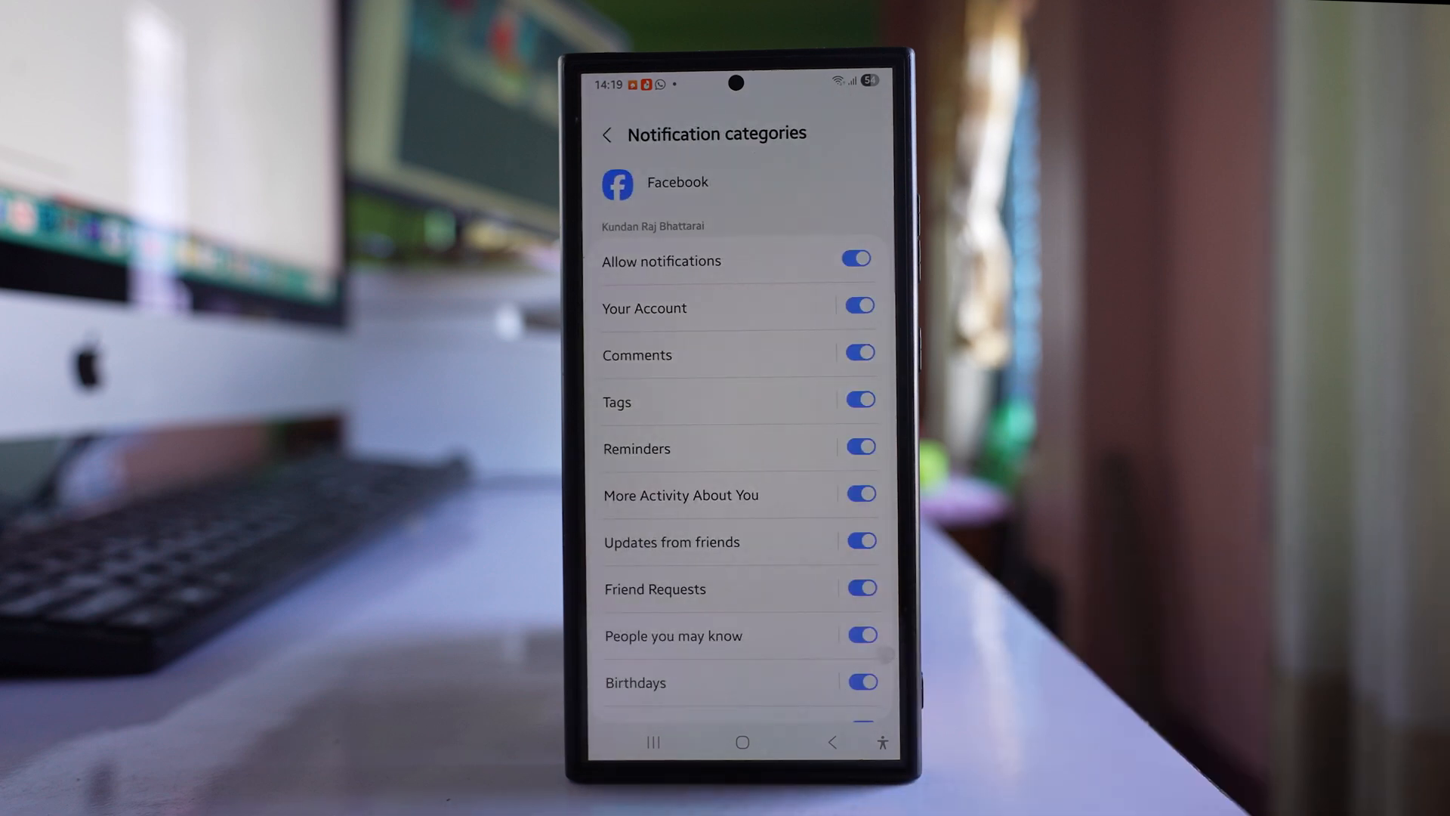
click(855, 258)
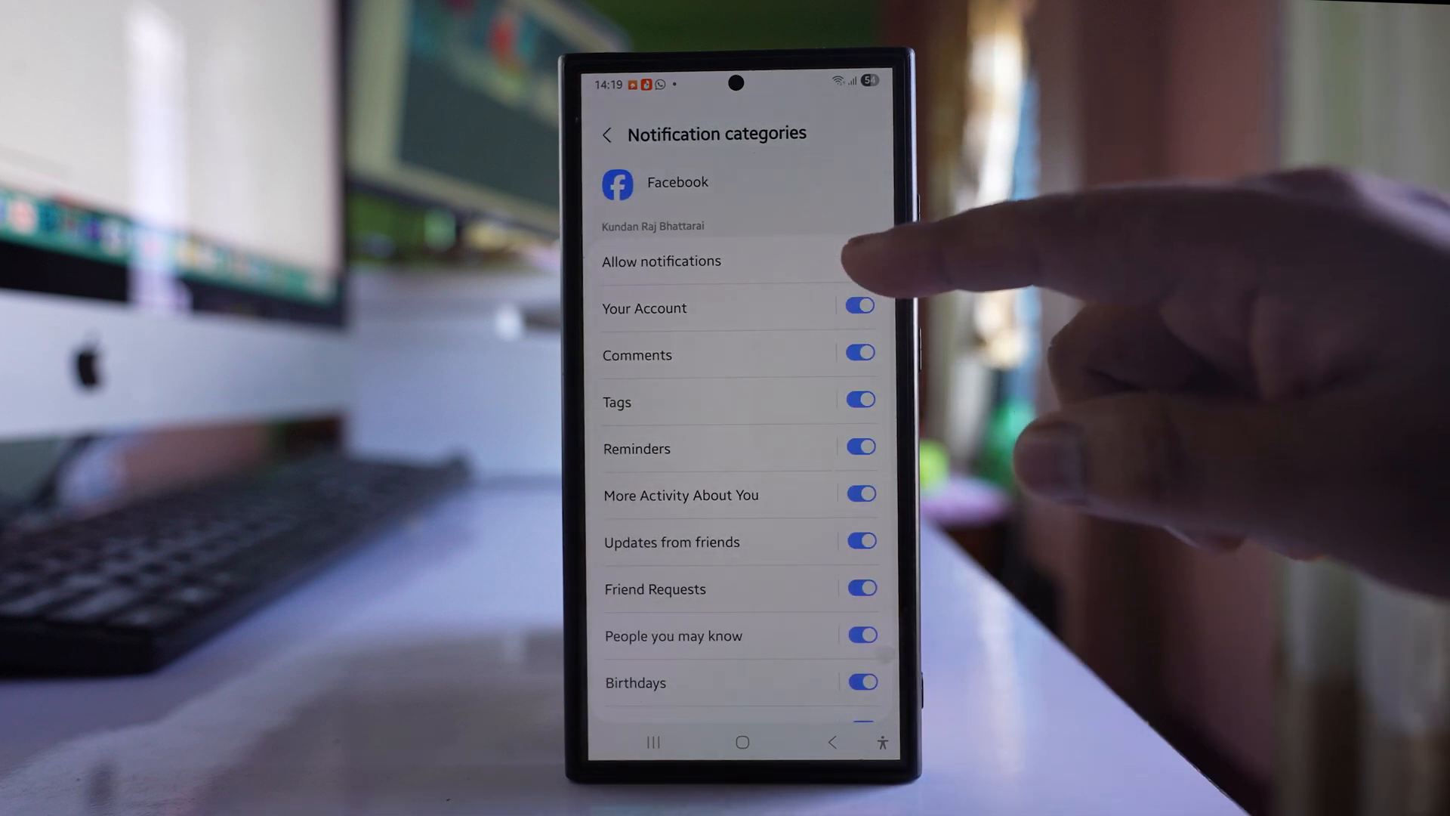
click(858, 260)
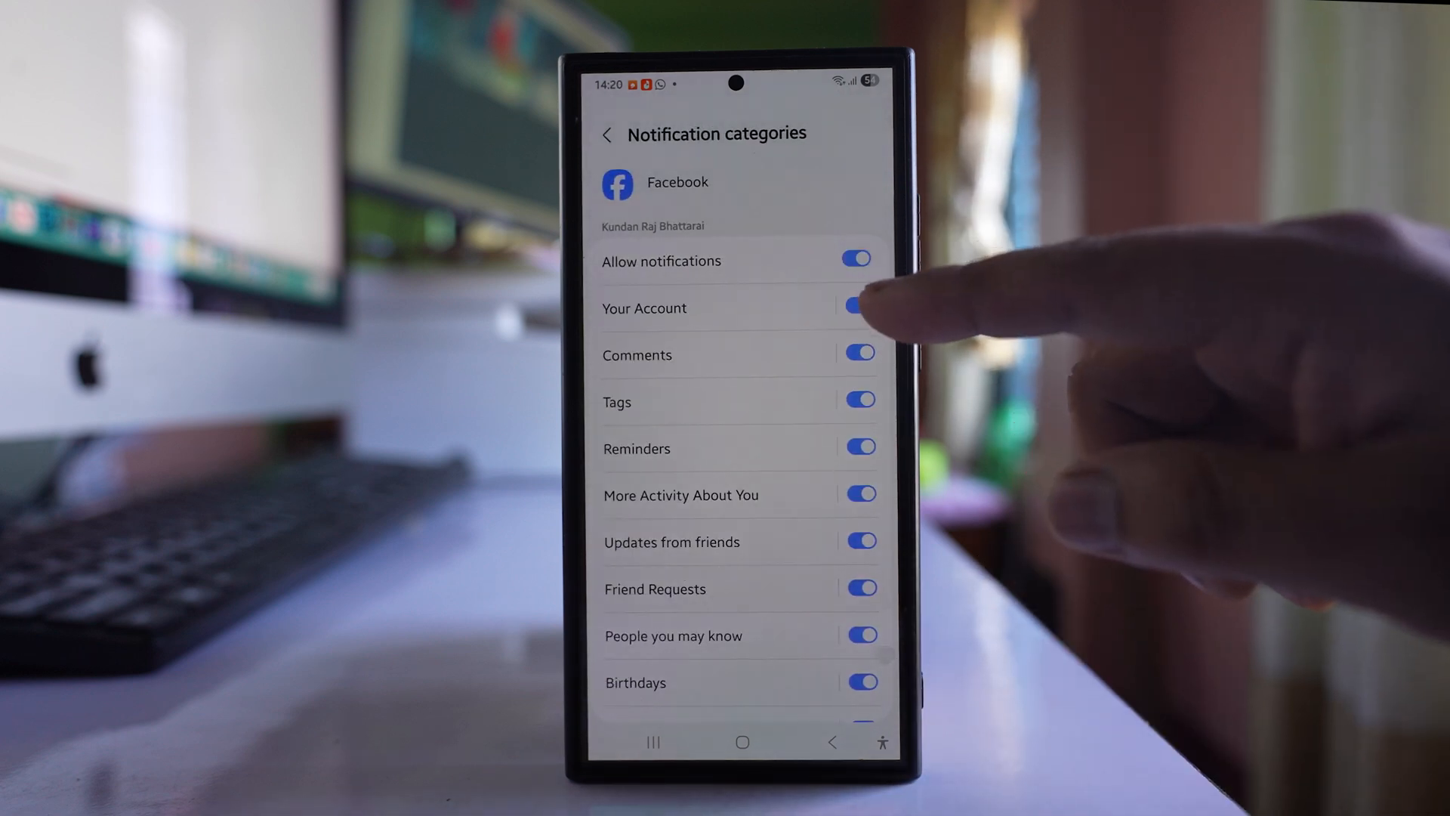
click(855, 306)
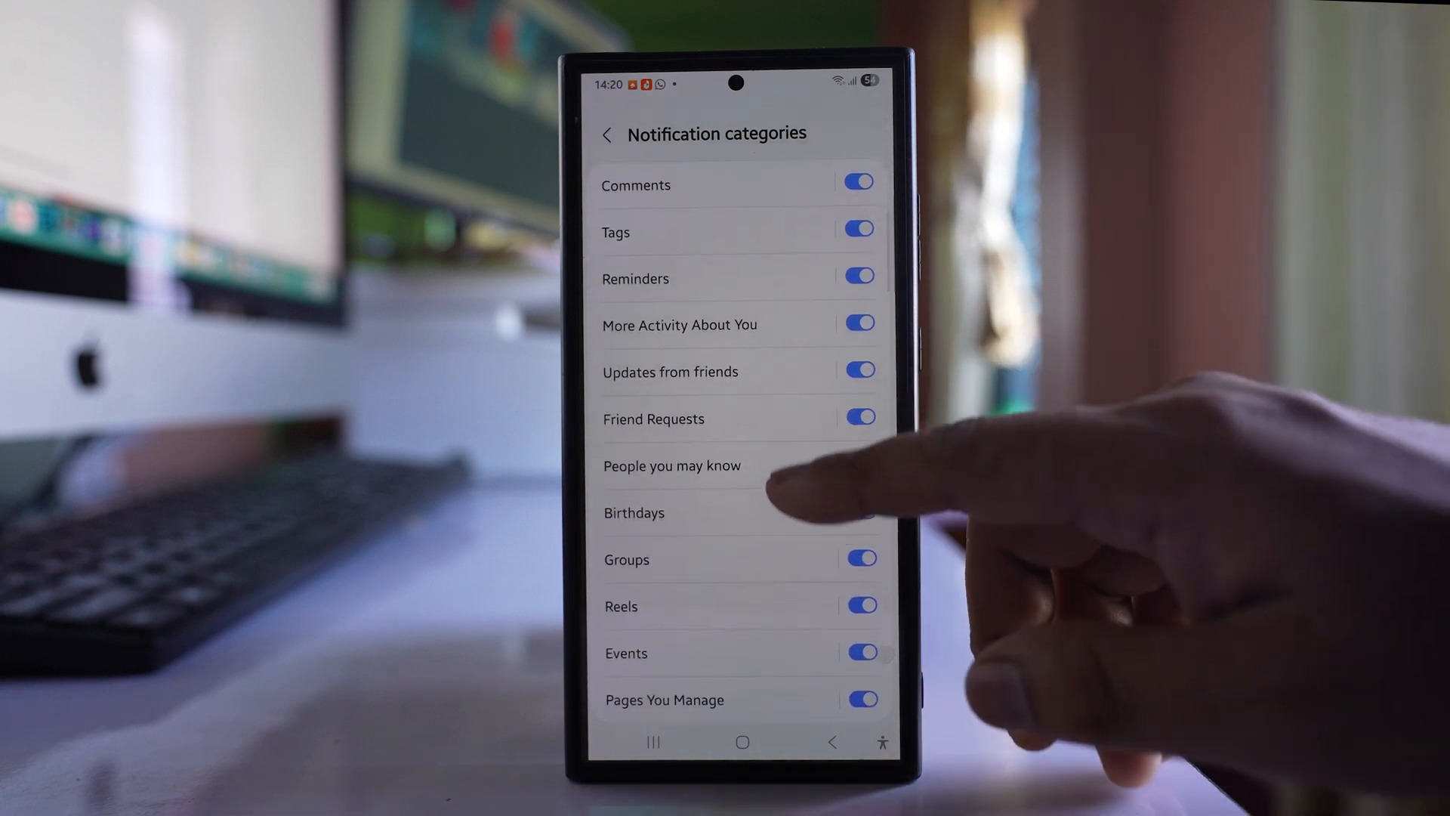
scroll(down, 3)
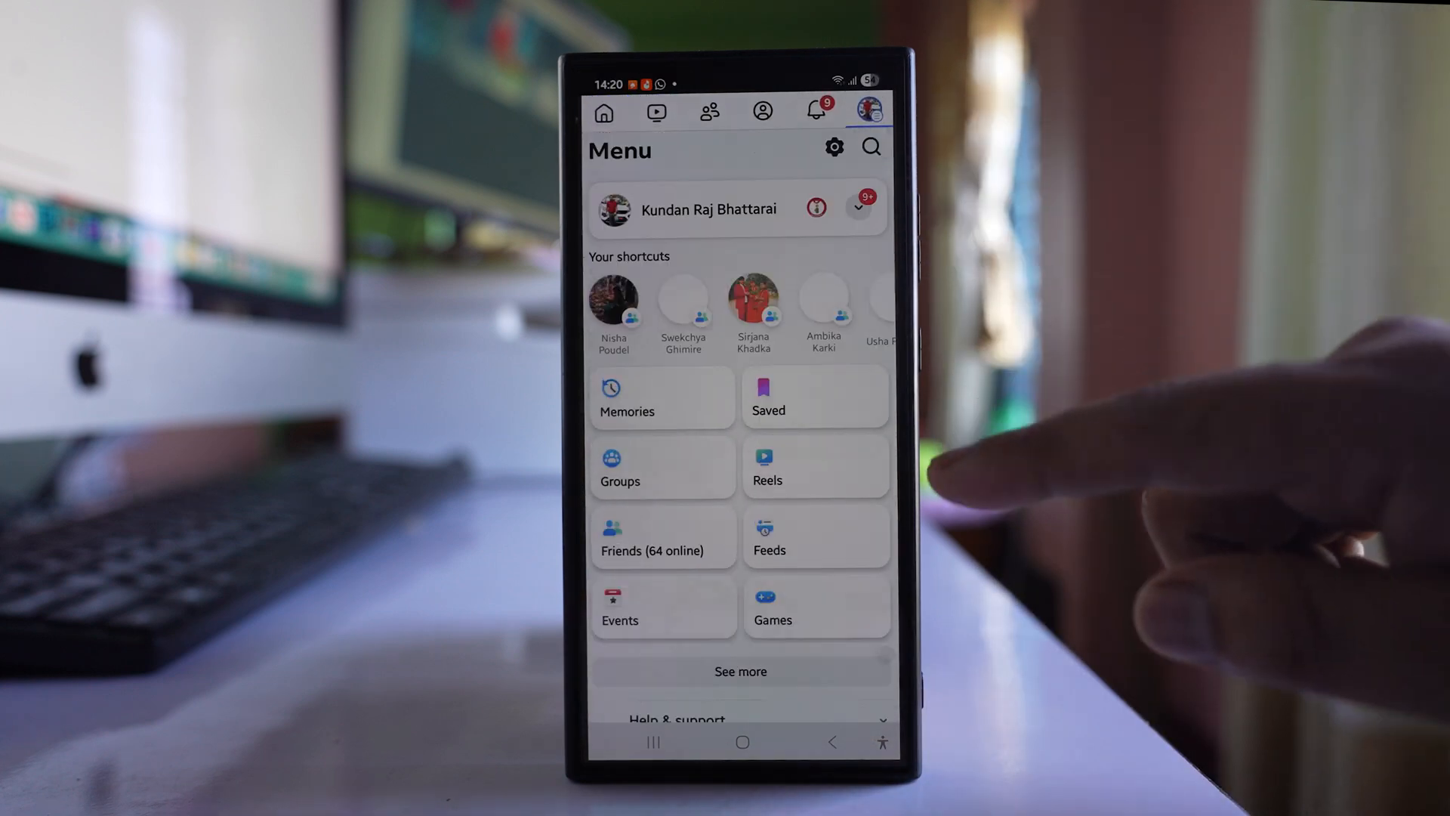
Step: From the Facebook Menu reach Settings & privacy > Settings > Notifications and the Comments category
scroll(down, 3)
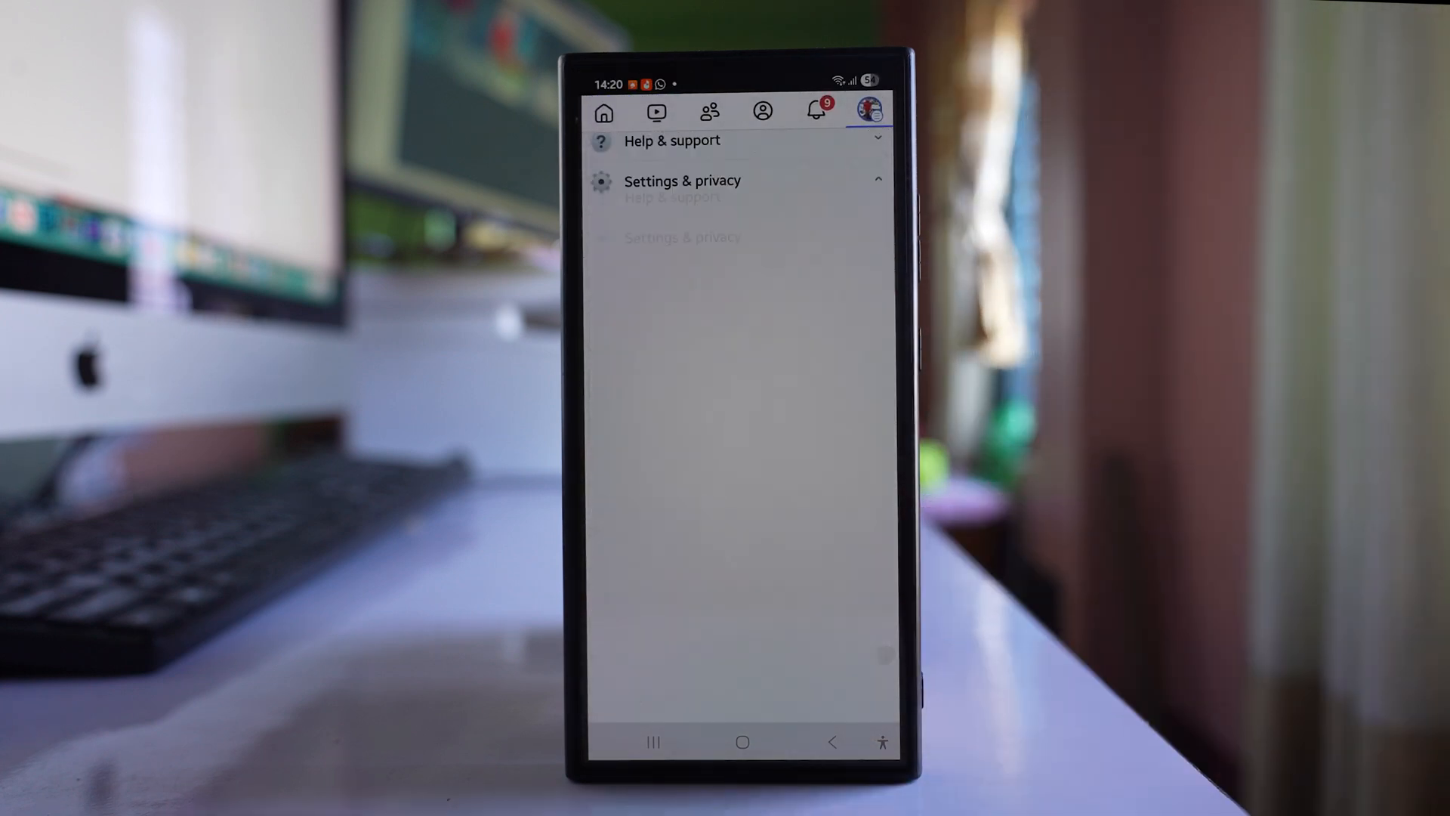
click(683, 179)
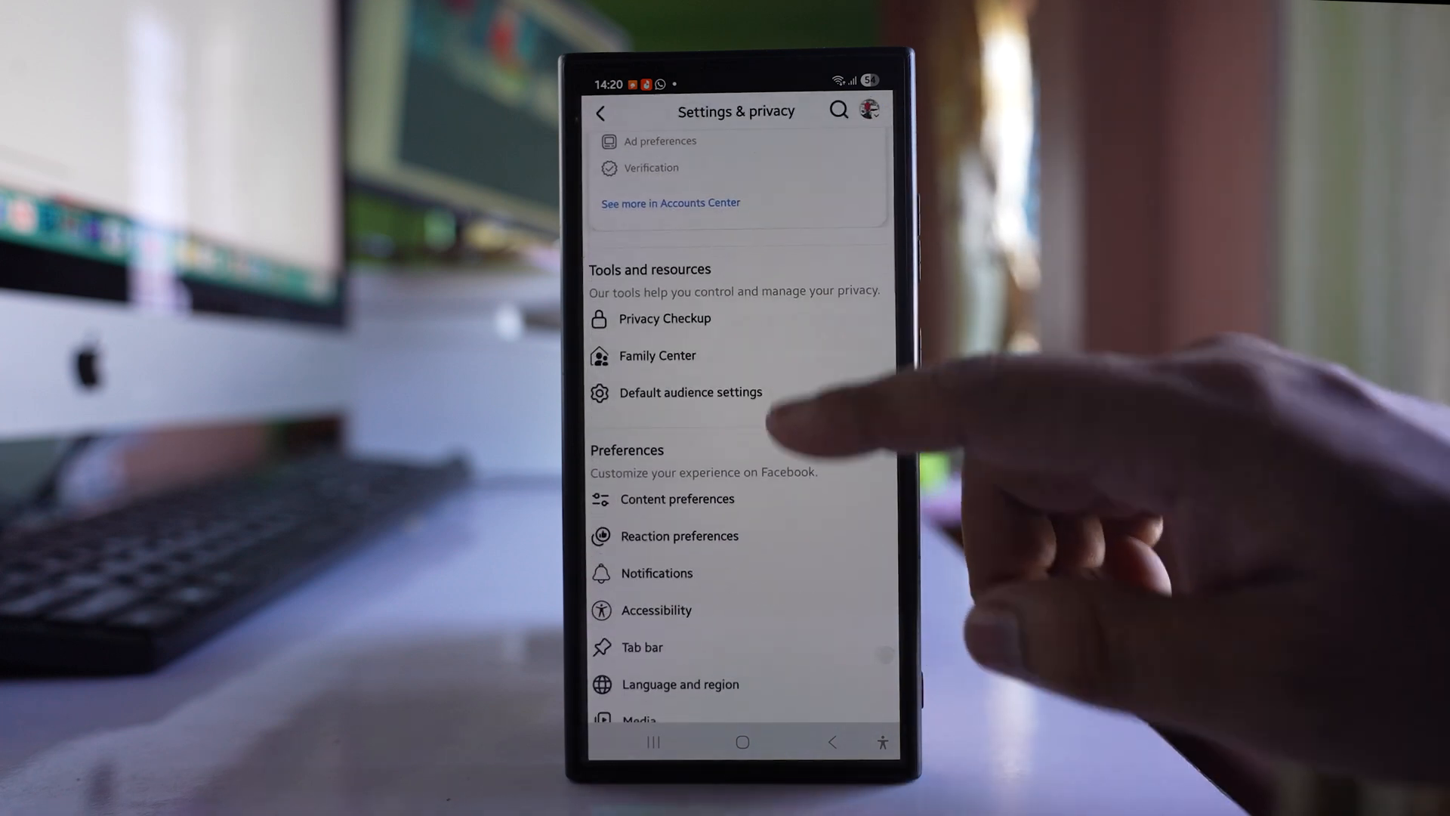
click(656, 572)
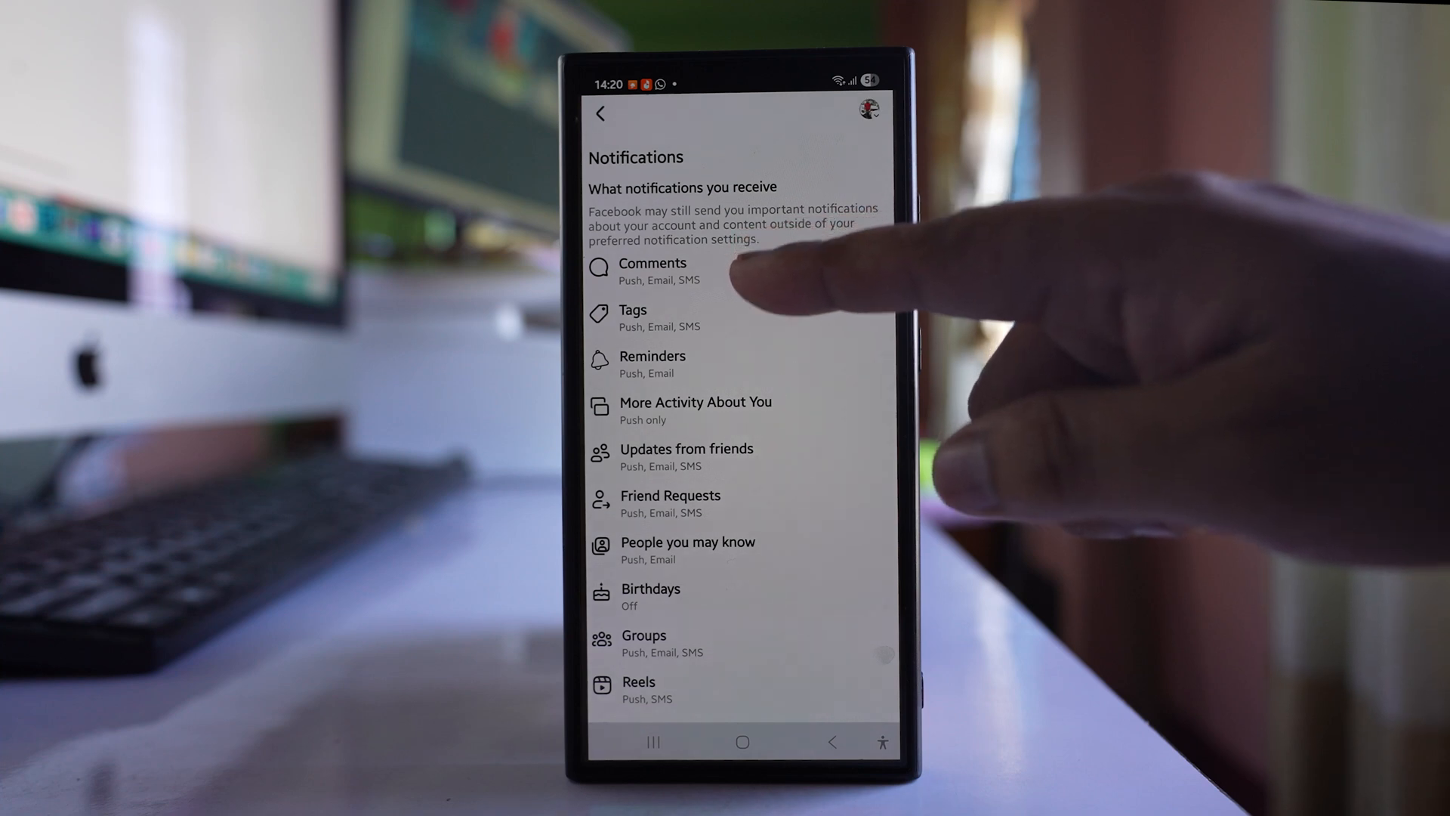
mouse_move(758, 361)
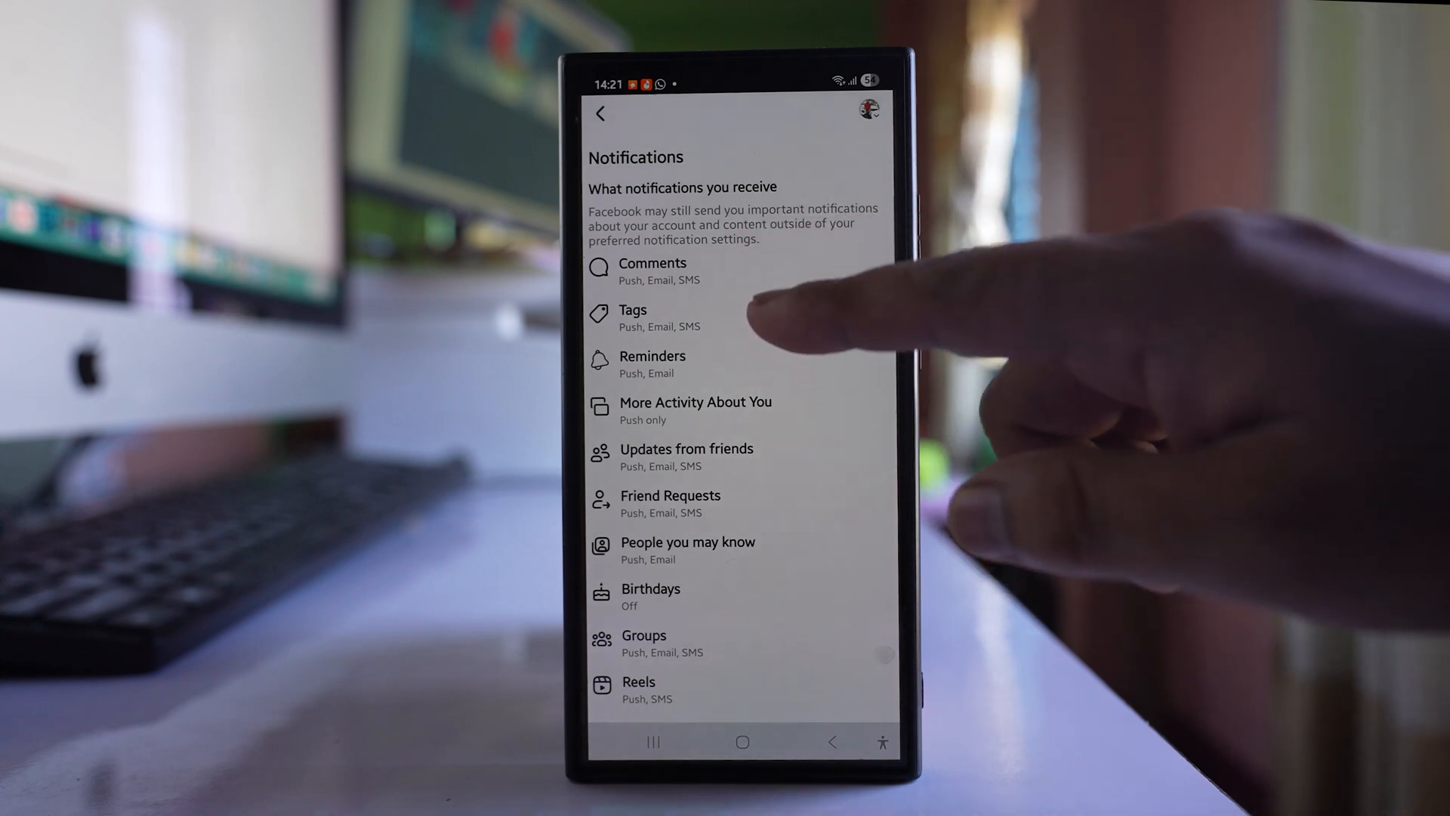
click(652, 271)
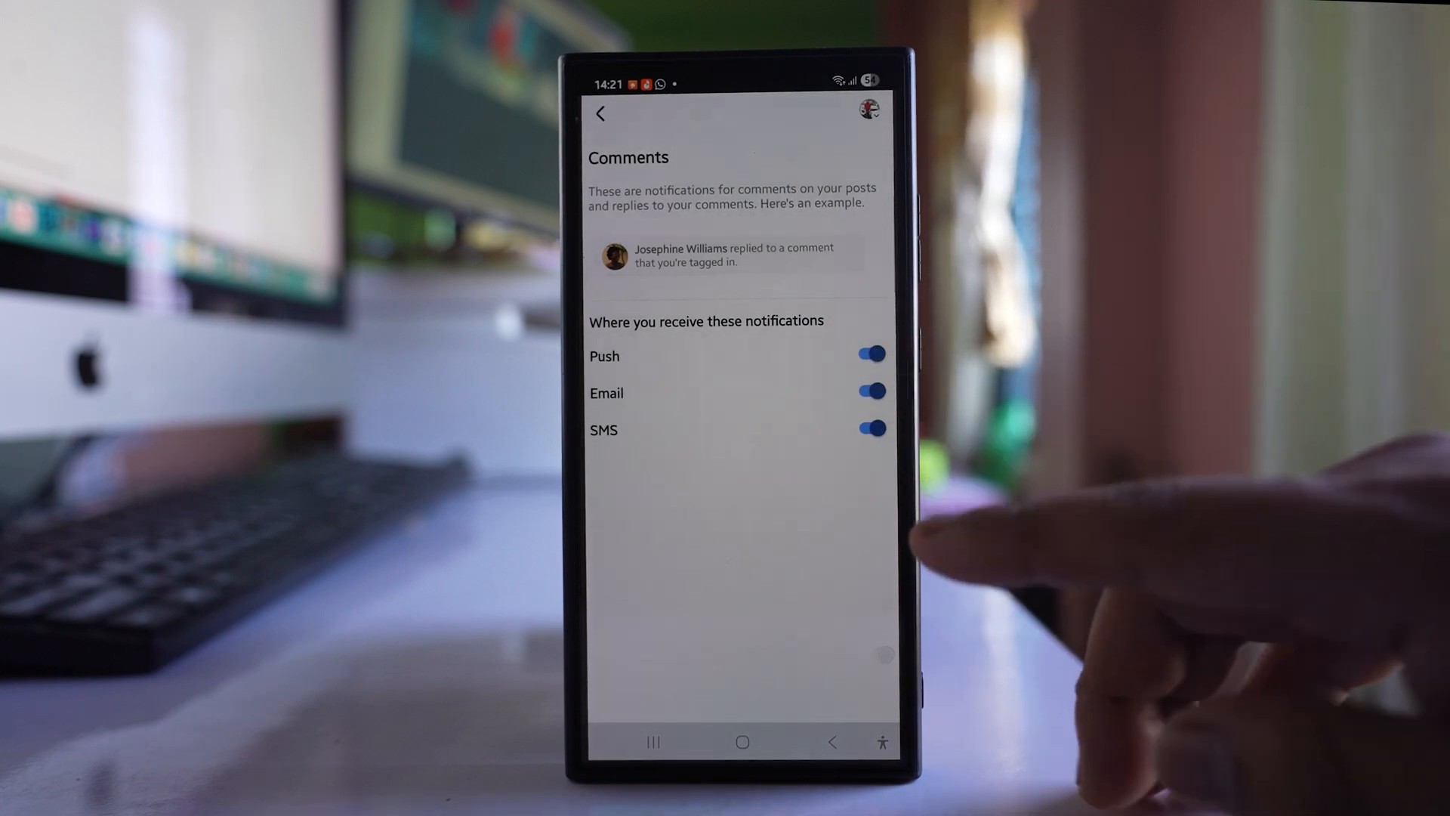
Step: Confirm Comments push delivery is on and move to the Reminders notification options
click(867, 427)
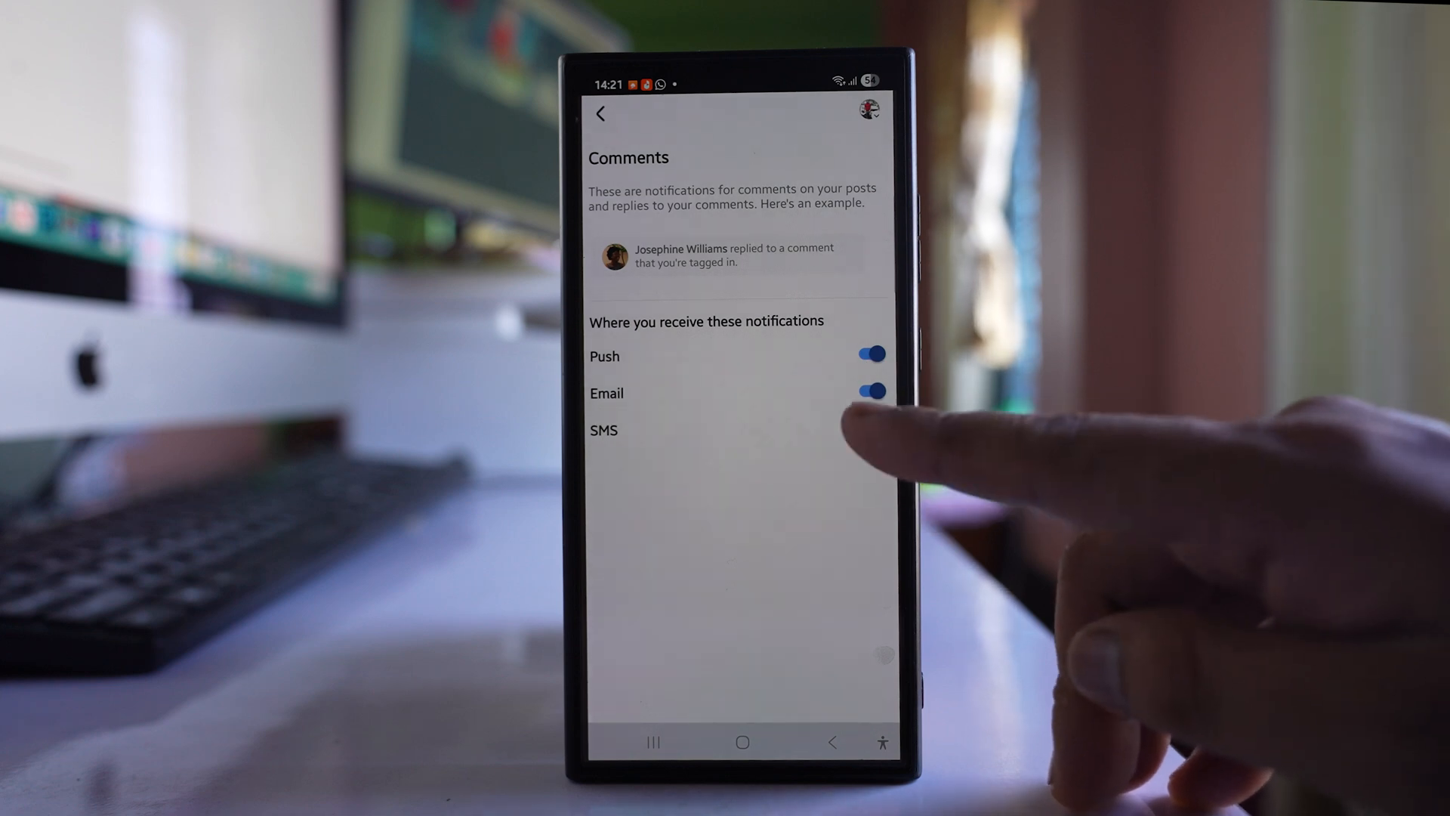
click(600, 113)
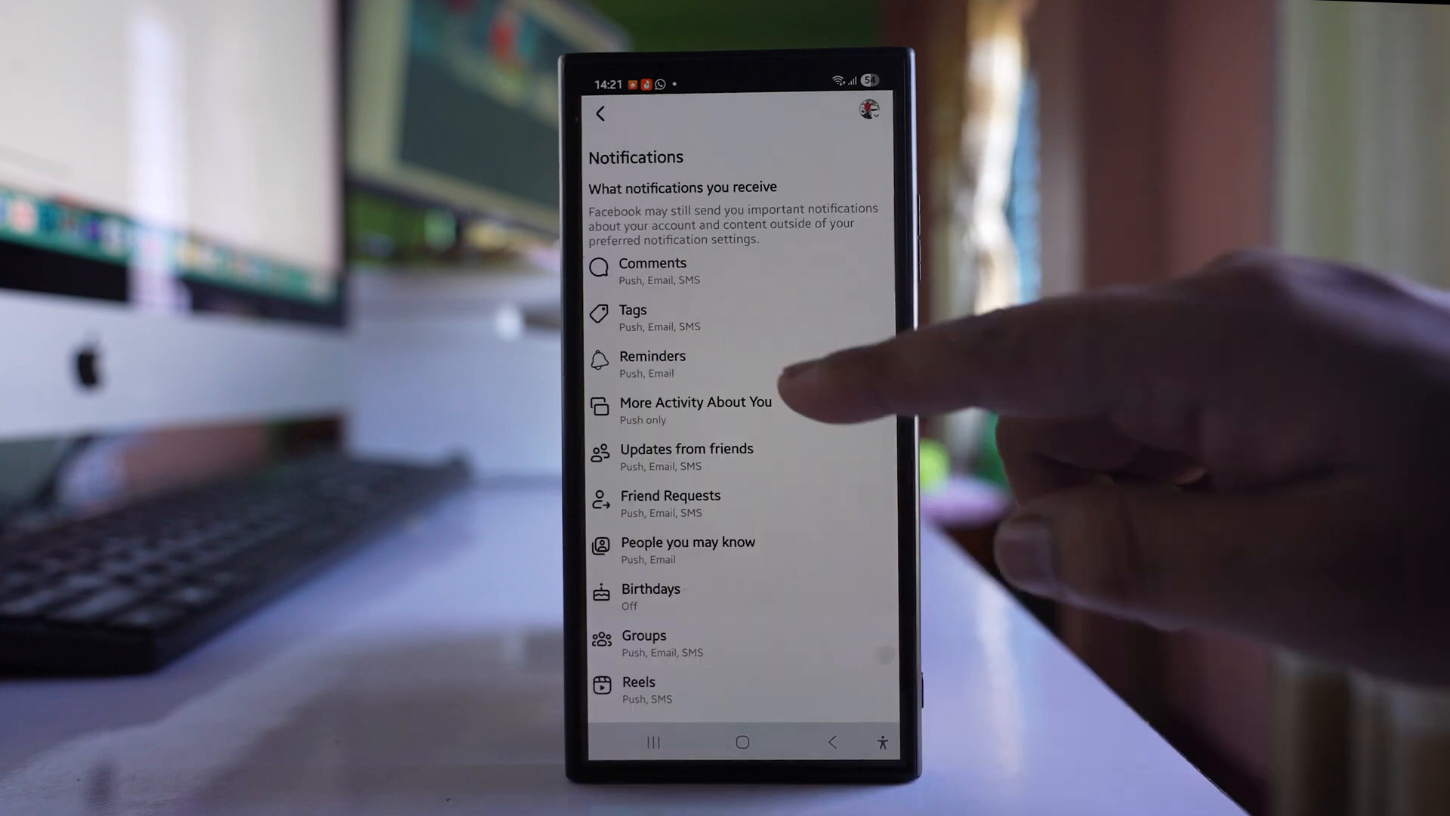
click(652, 364)
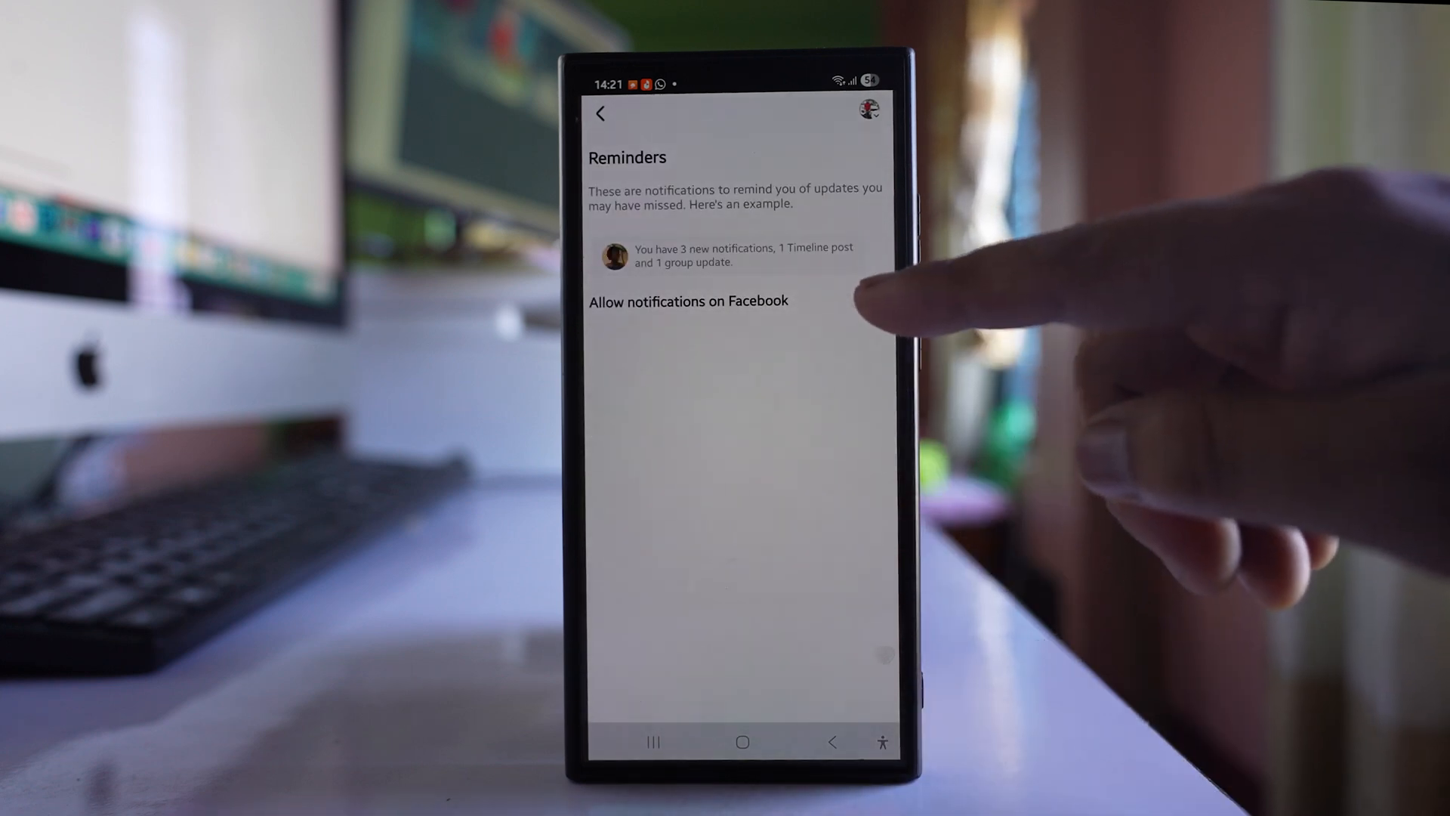
Step: Allow Reminders notifications on Facebook with Push and Email delivery switched on
click(870, 301)
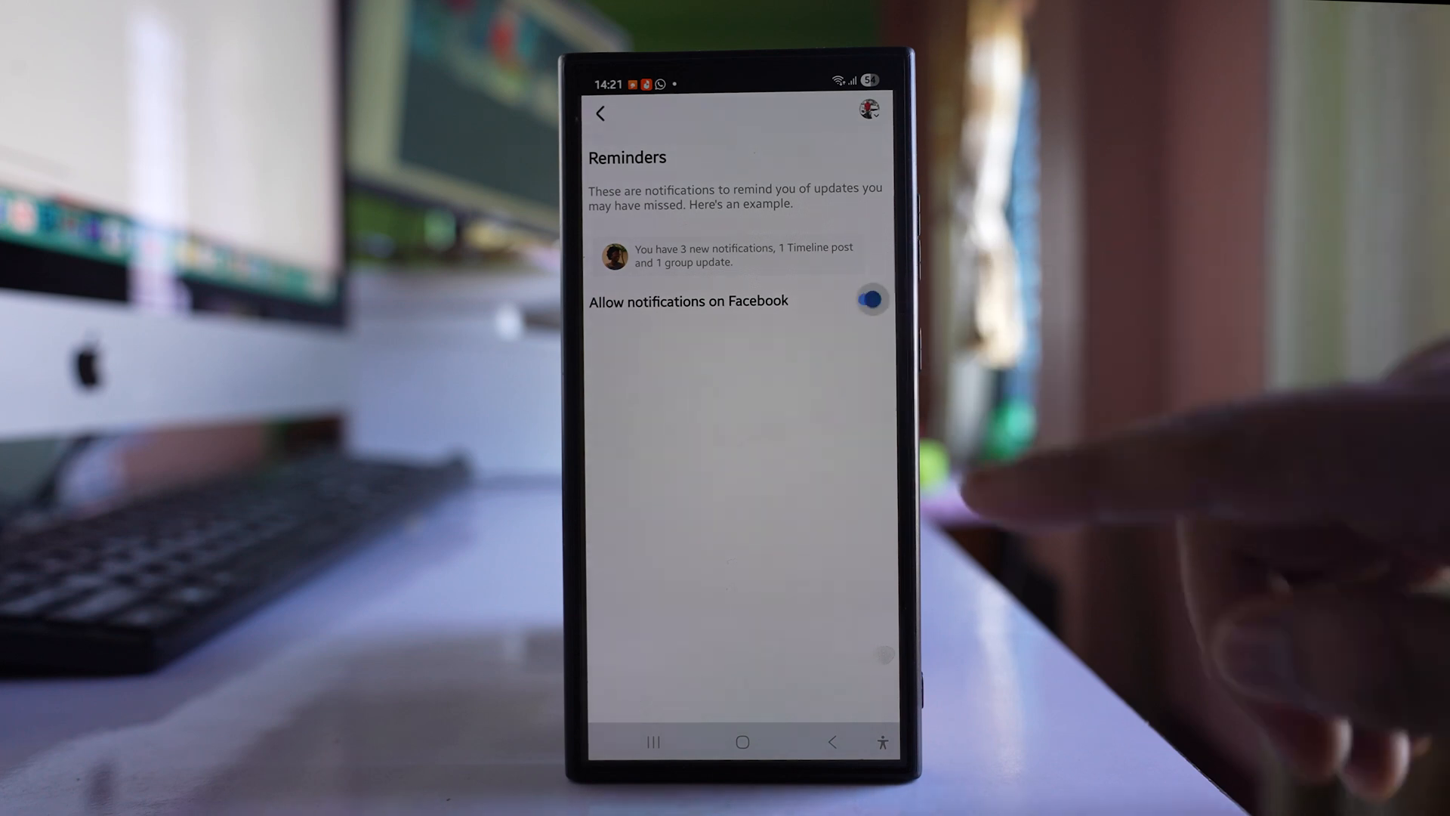
click(870, 299)
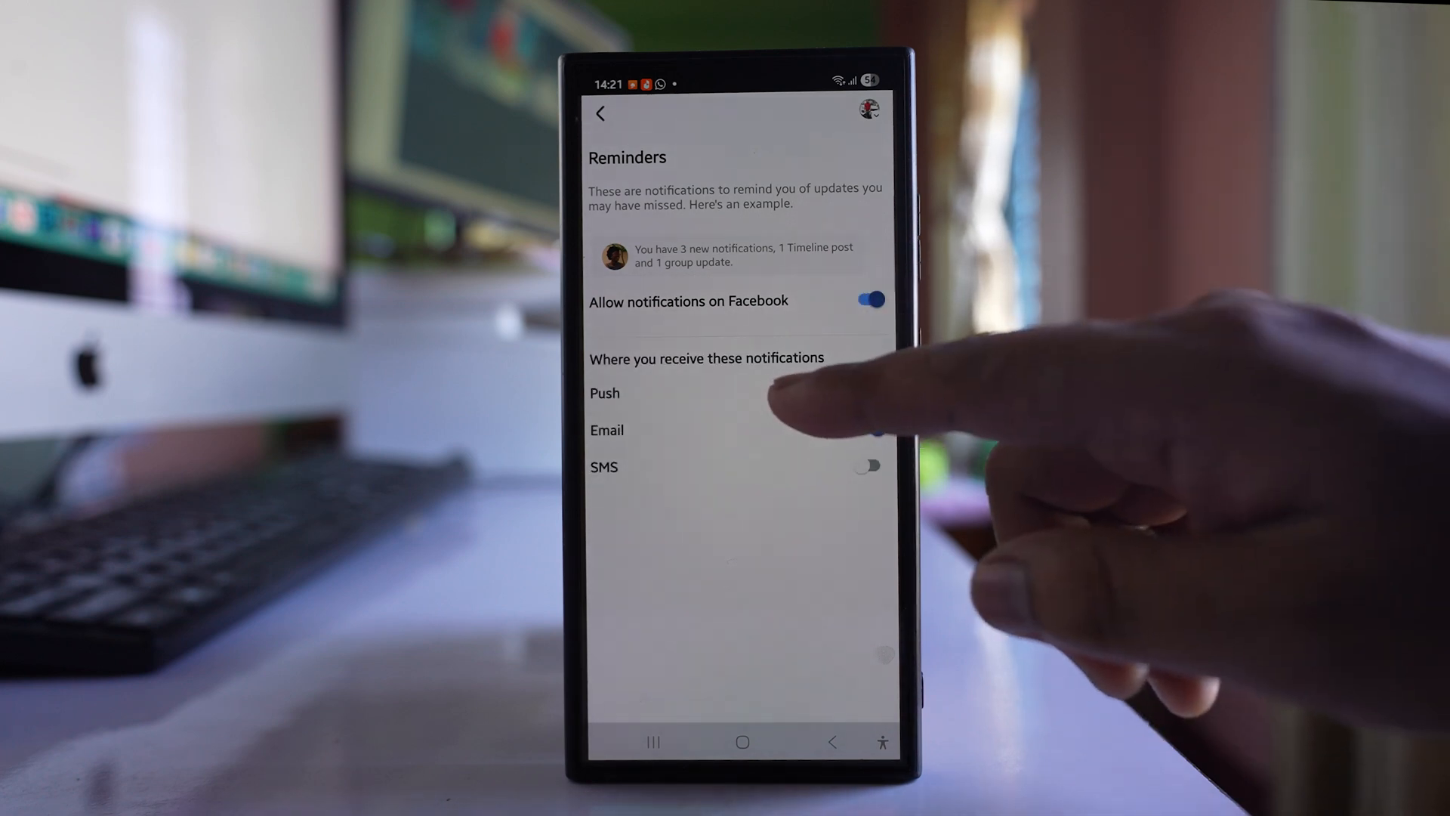
click(866, 392)
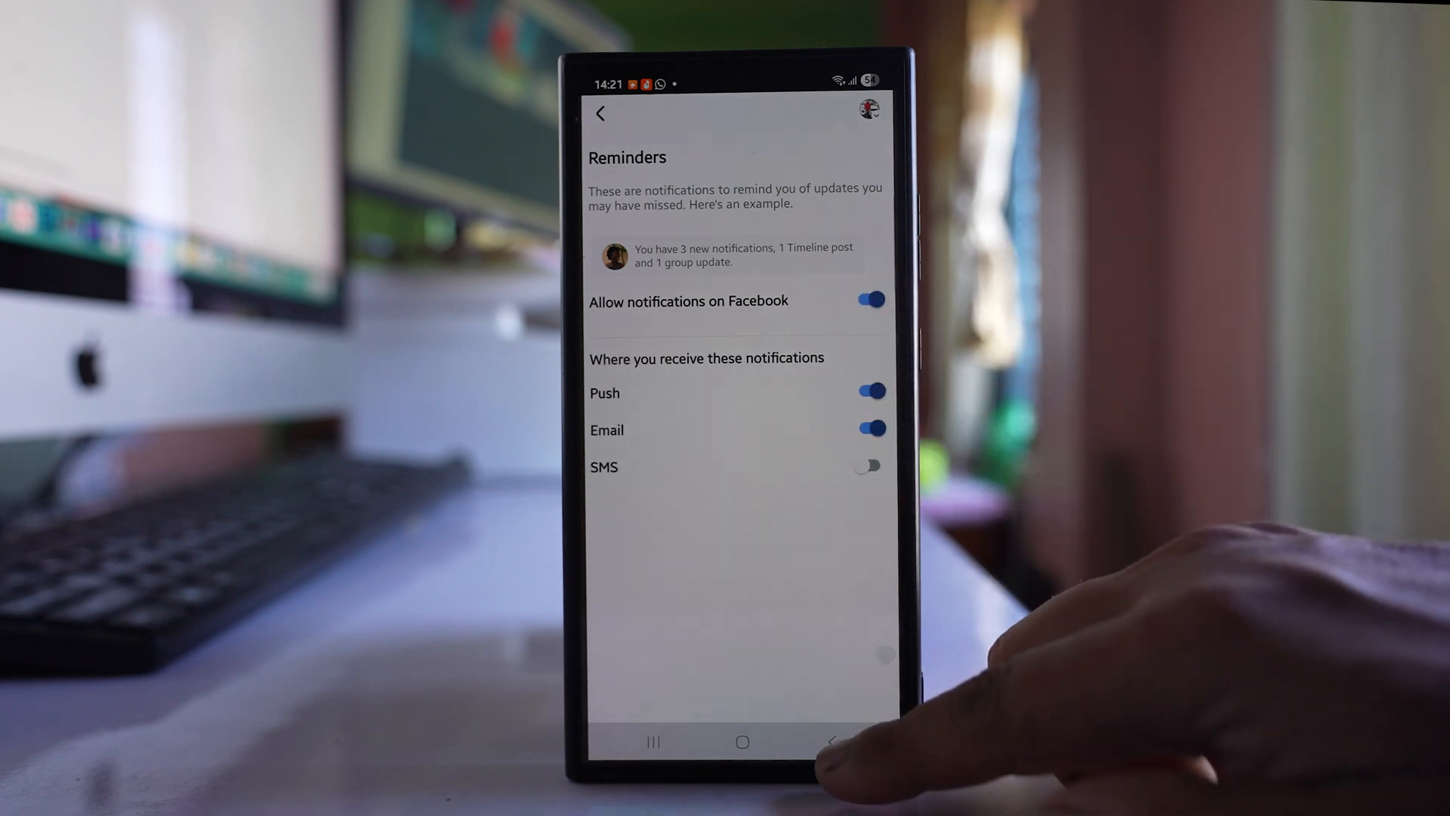
click(599, 113)
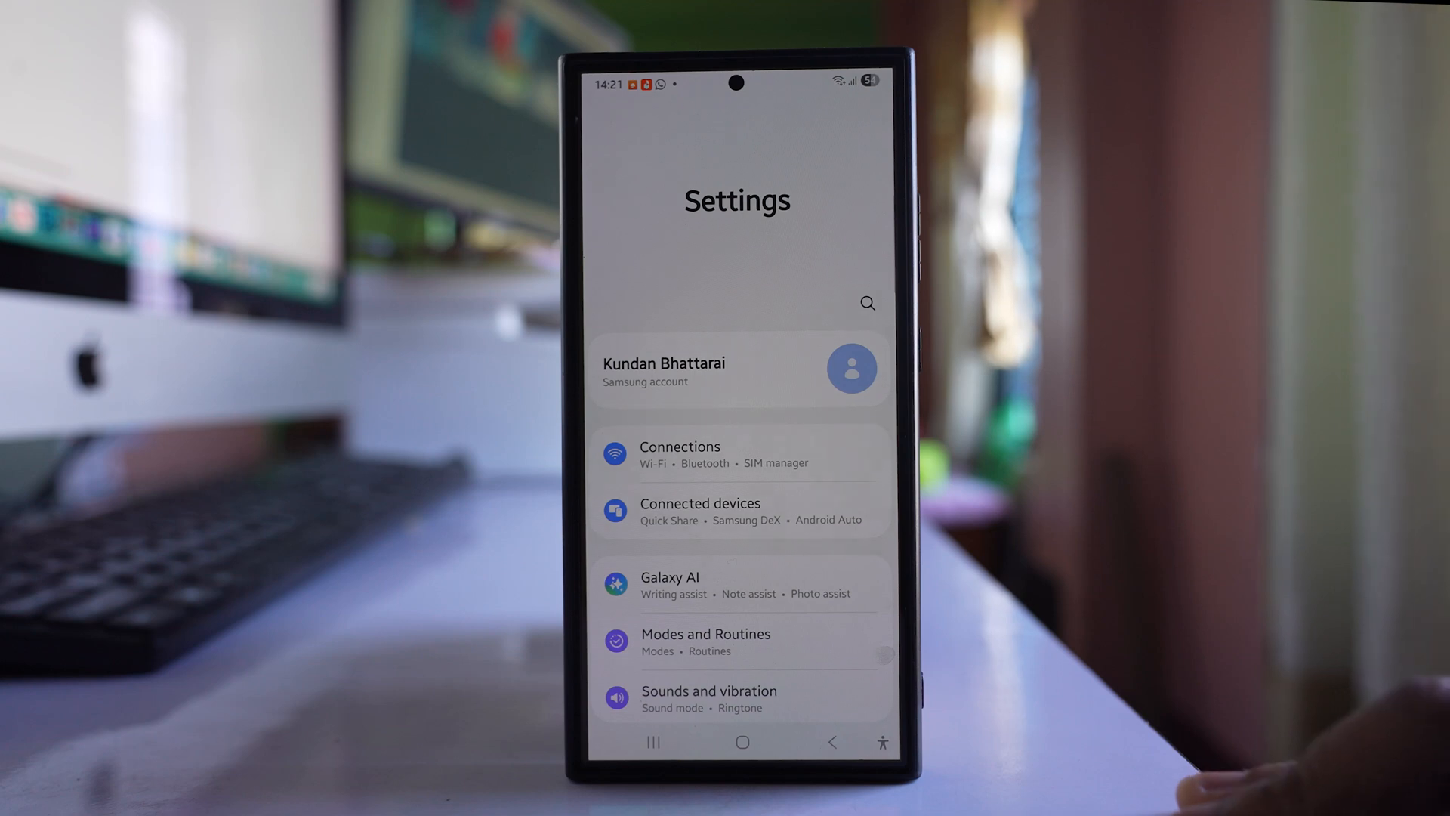
Step: Reach Battery > Background usage limits > Deep sleeping apps in Android Settings
scroll(down, 3)
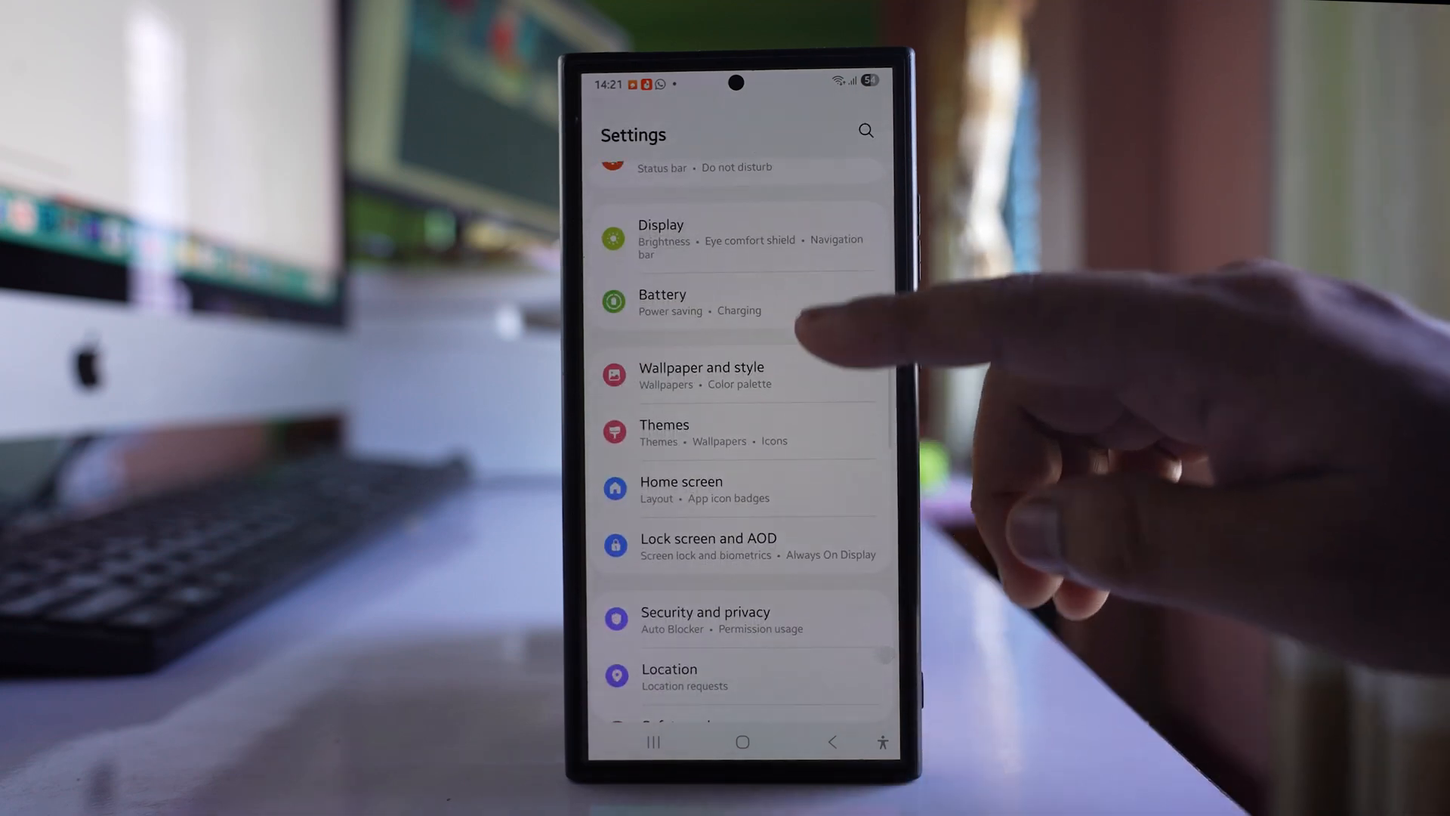
click(661, 300)
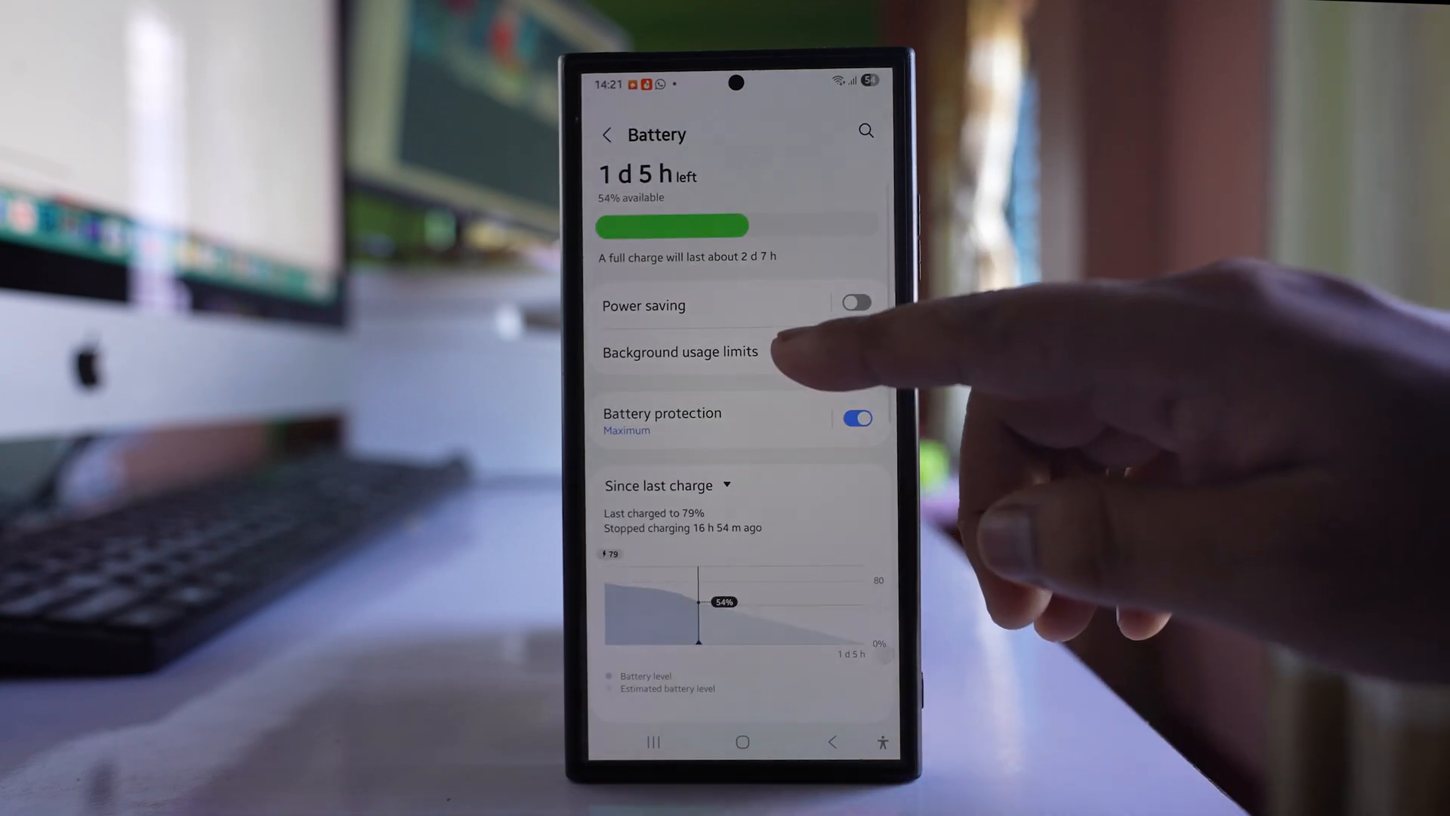
click(680, 352)
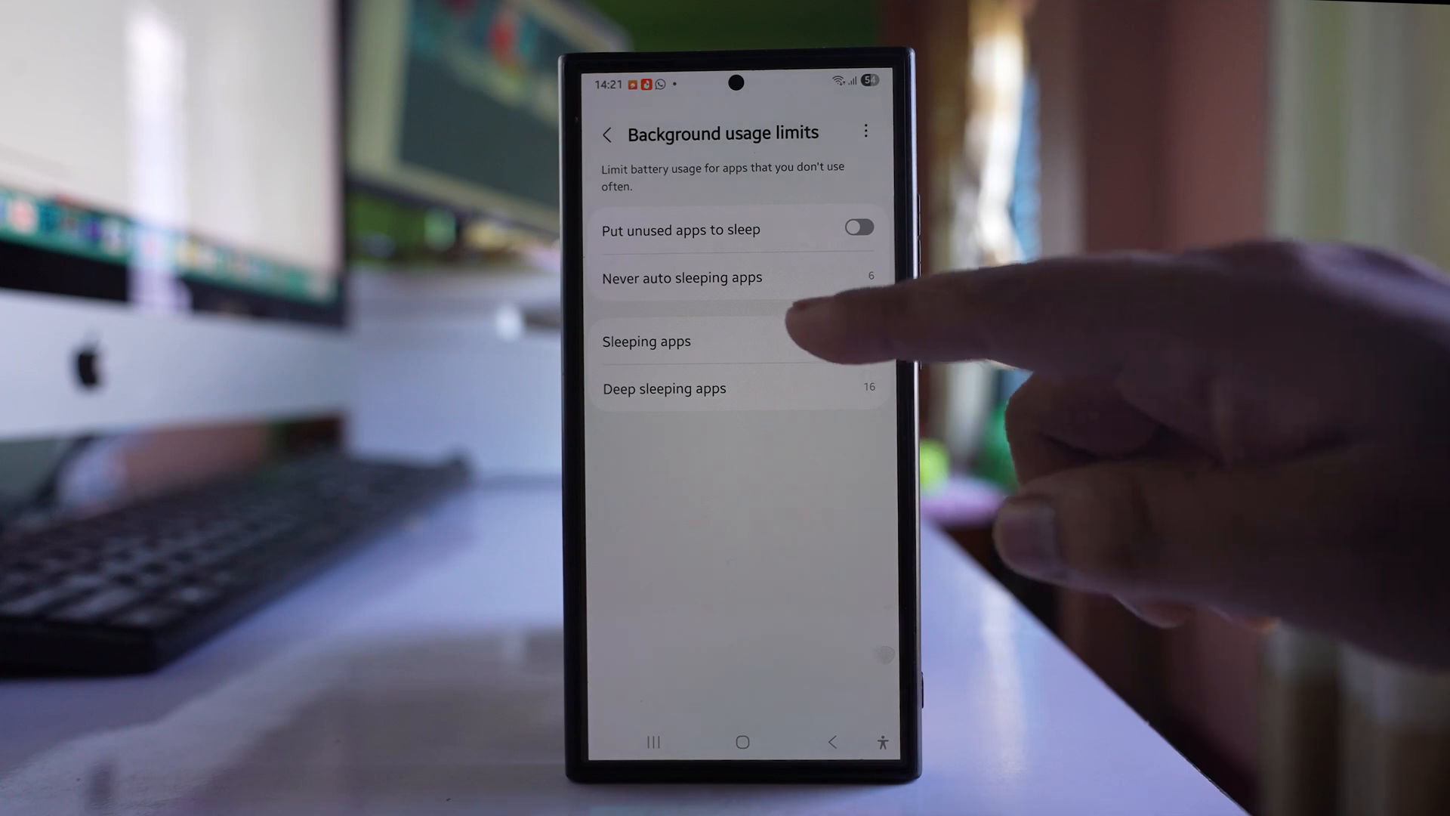
click(646, 340)
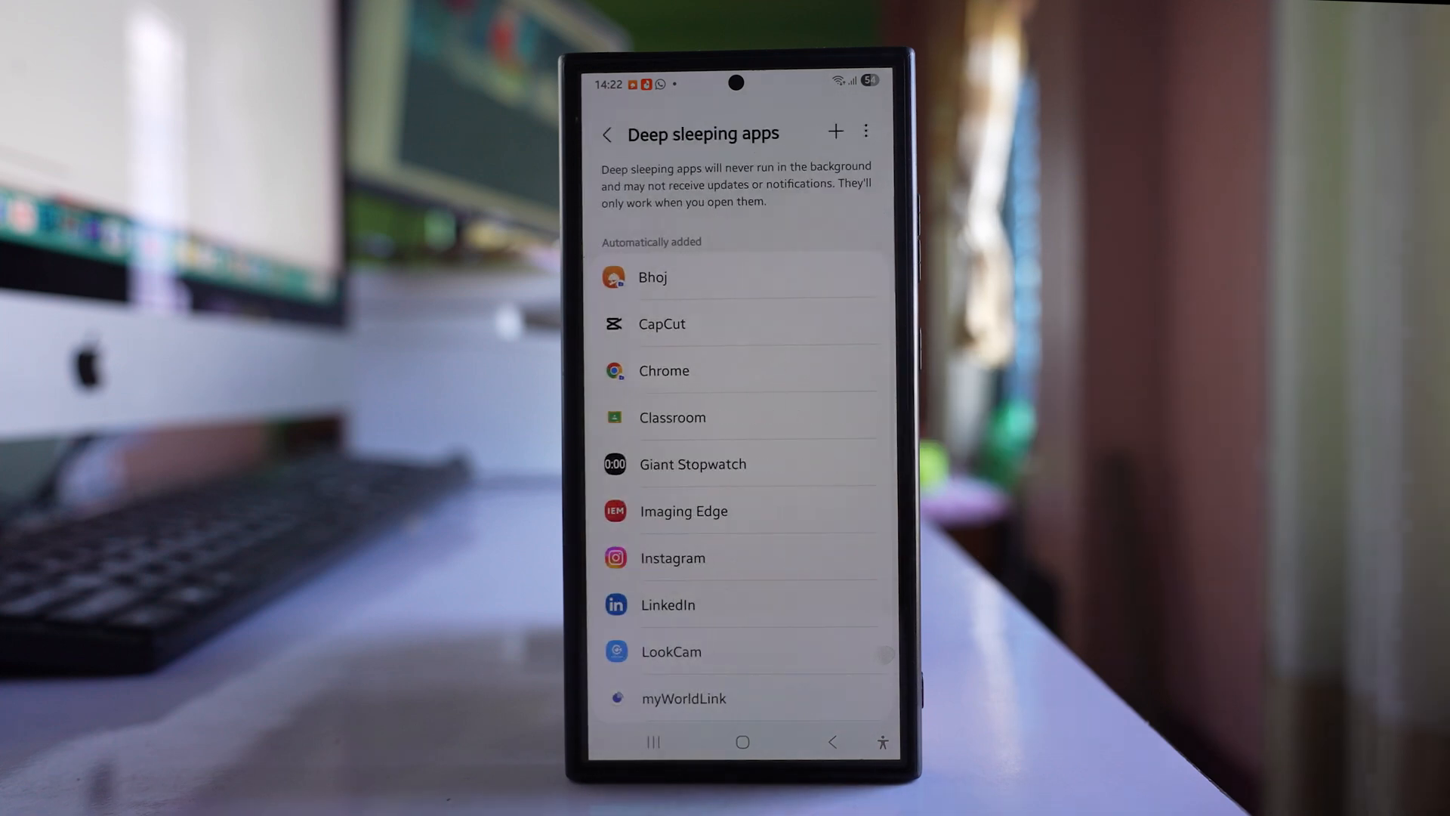
Step: Scroll the whole Deep sleeping apps list to confirm Facebook is absent, then return home
scroll(down, 3)
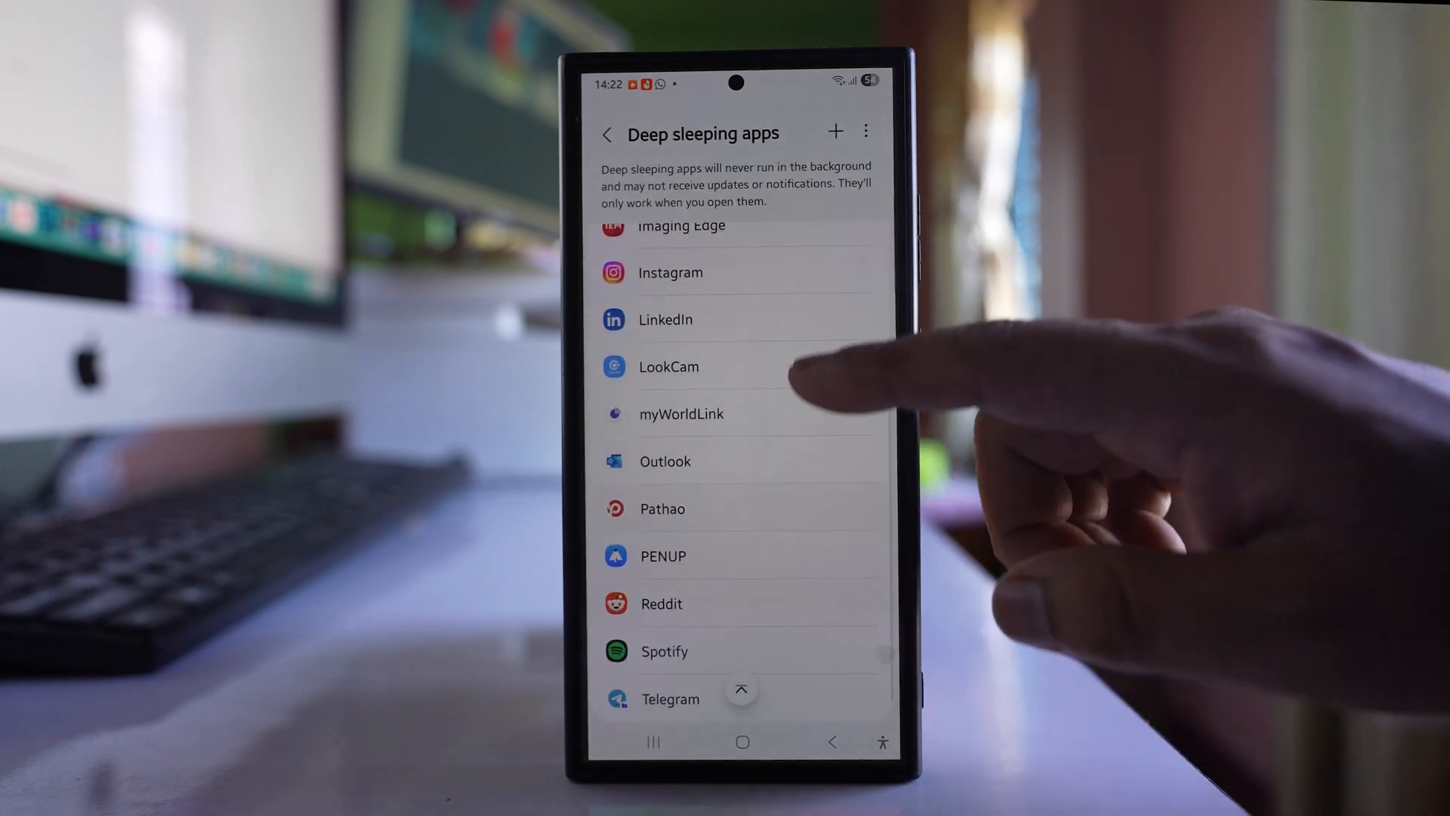
scroll(down, 3)
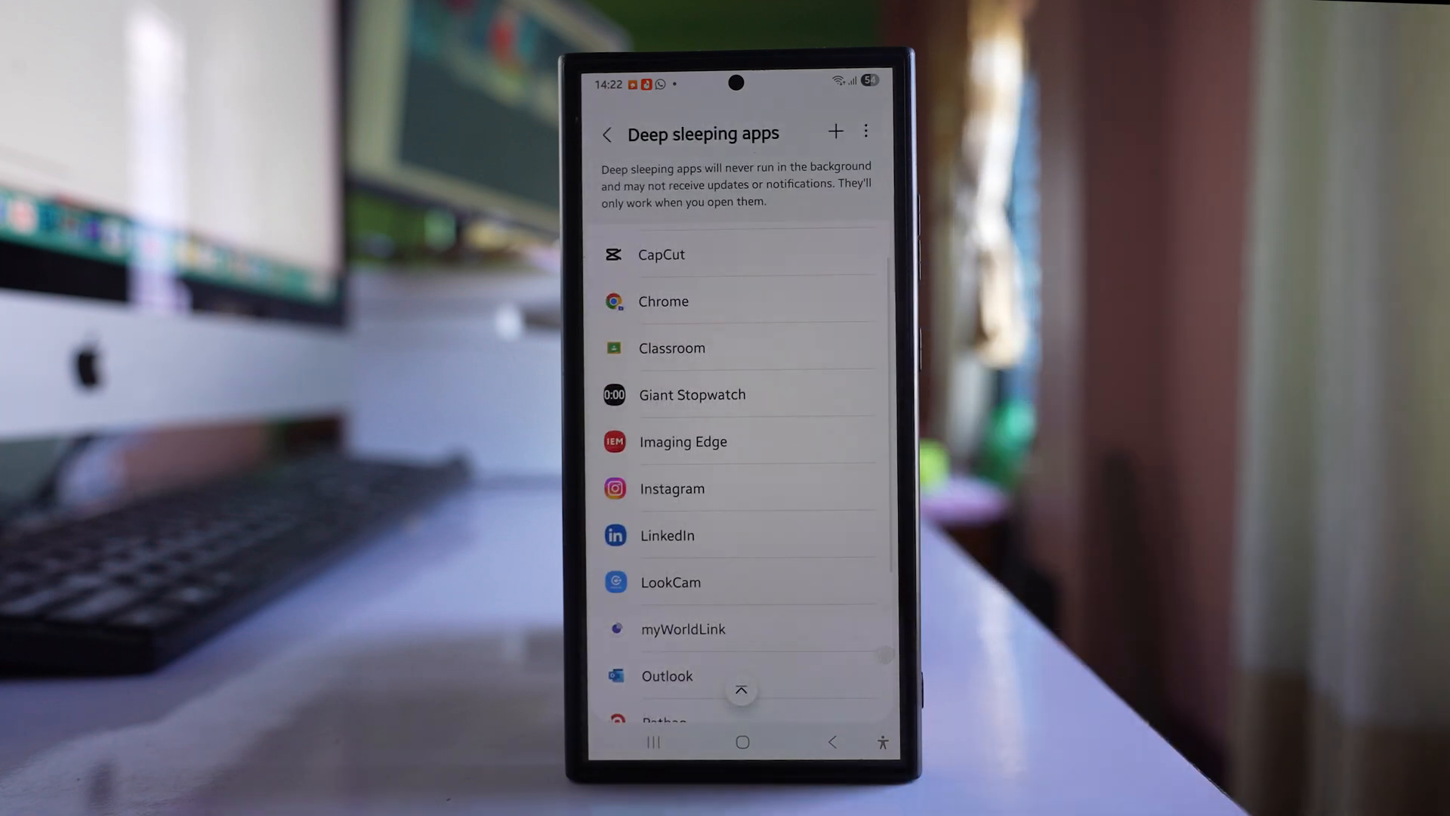
scroll(down, 3)
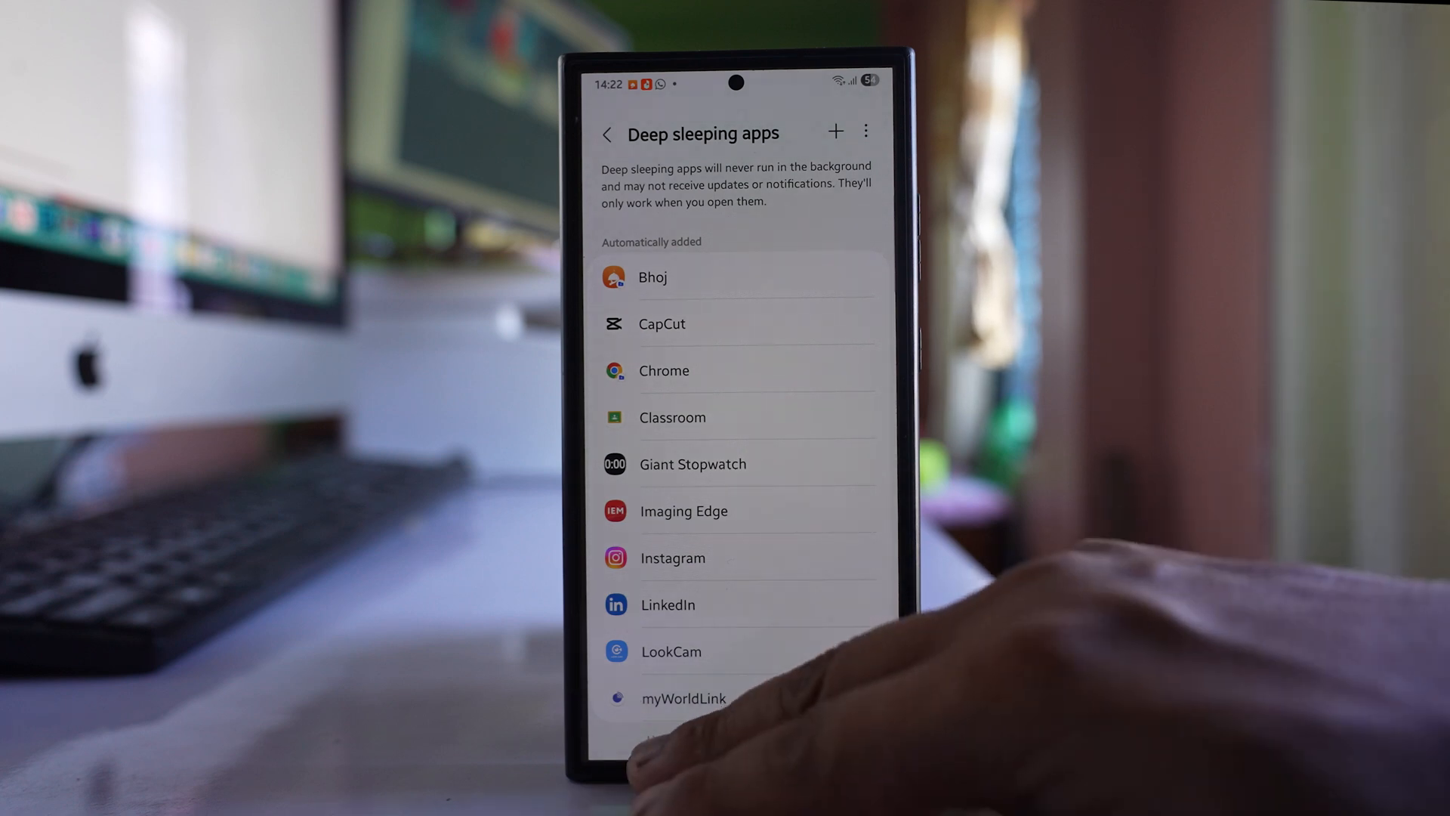
key(home)
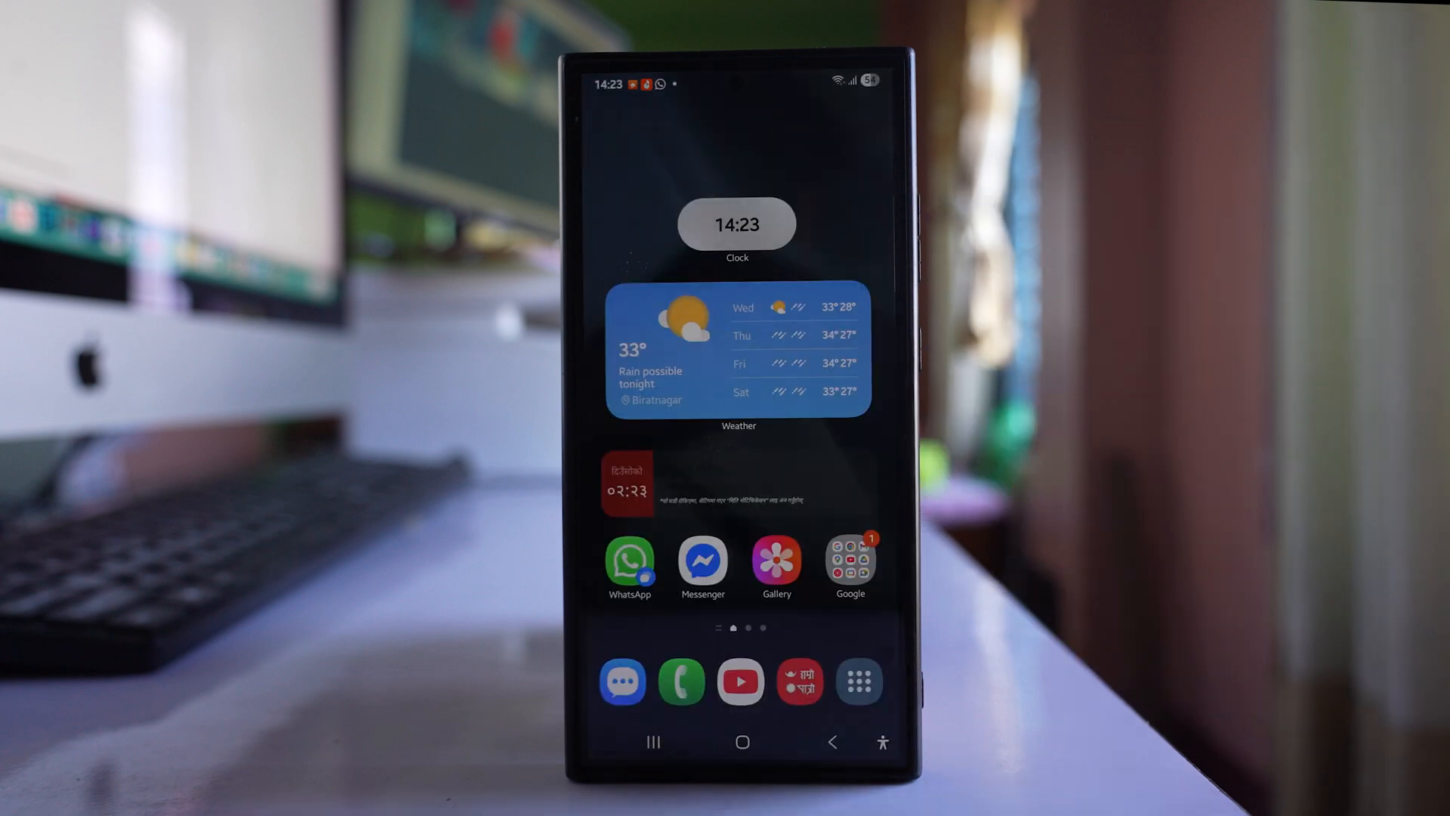